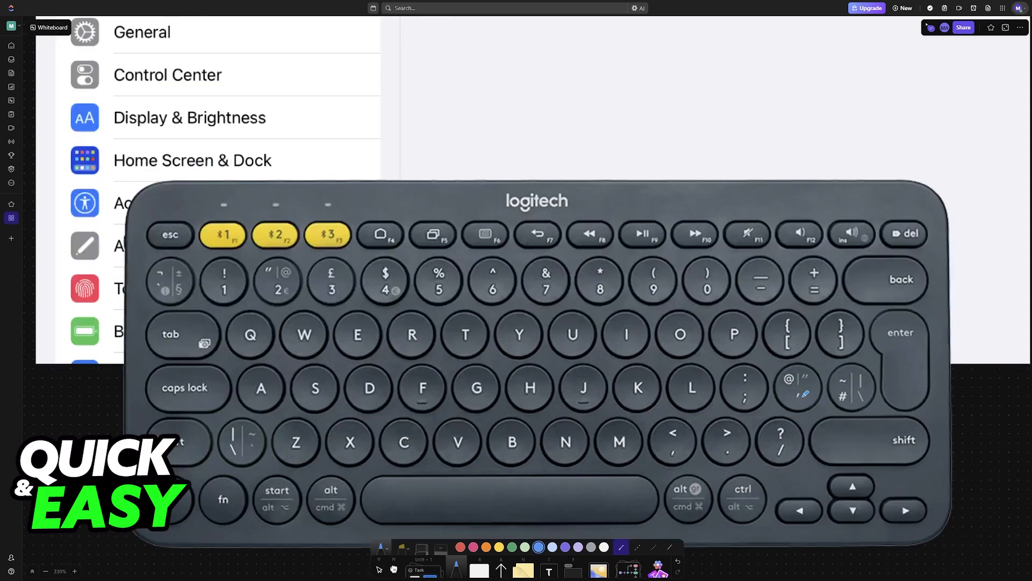
{"action": "mouse_move", "coordinate": [453, 323]}
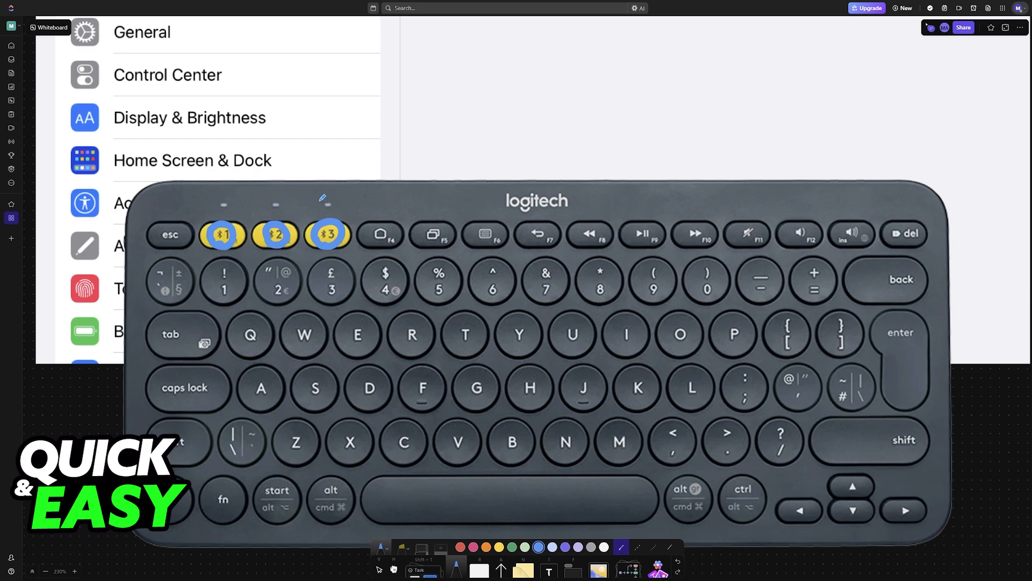
{"action": "mouse_move", "coordinate": [344, 185]}
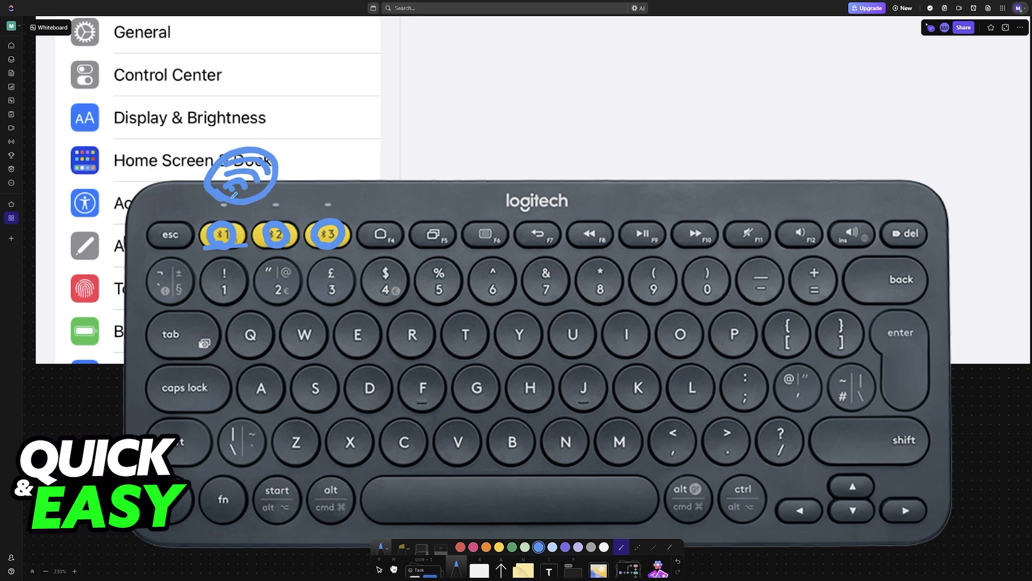
{"action": "mouse_move", "coordinate": [533, 232]}
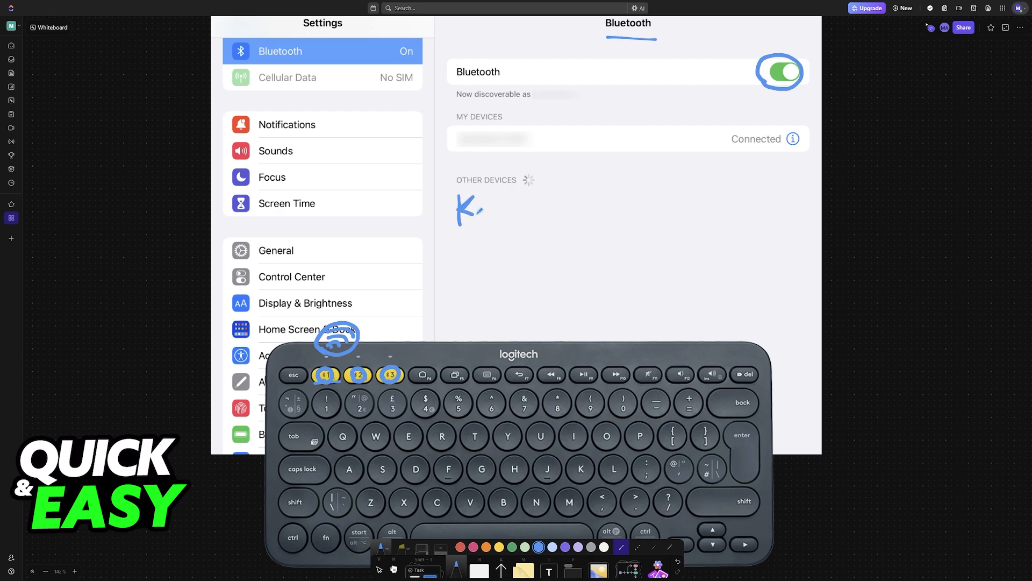
Pen-write 'Keyboard' under Other Devices, arrow it down to the keyboard, and scribble out the paired device's name.
{"action": "left_click_drag", "start_coordinate": [471, 204], "coordinate": [527, 211]}
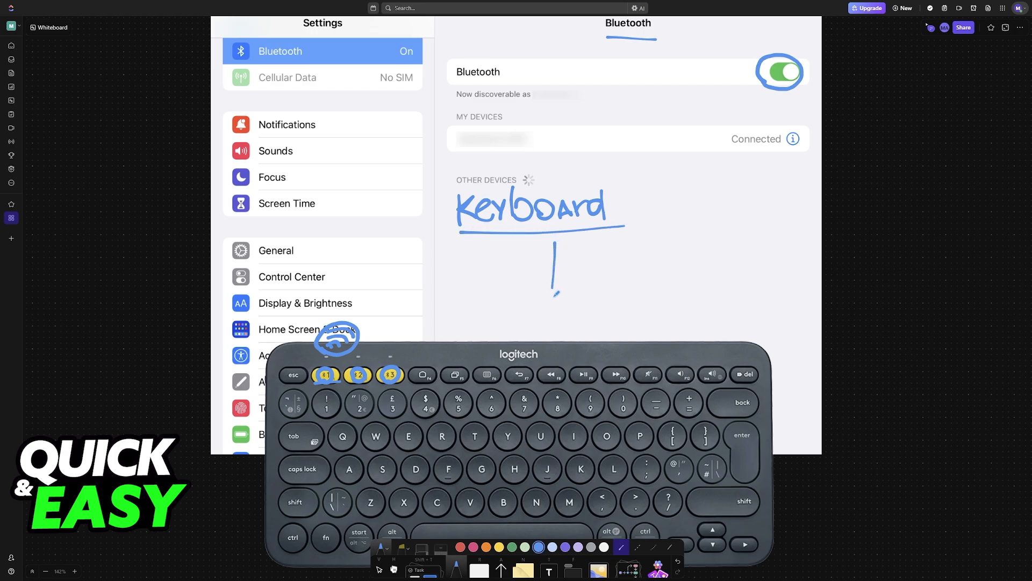
{"action": "left_click_drag", "start_coordinate": [554, 250], "coordinate": [555, 322]}
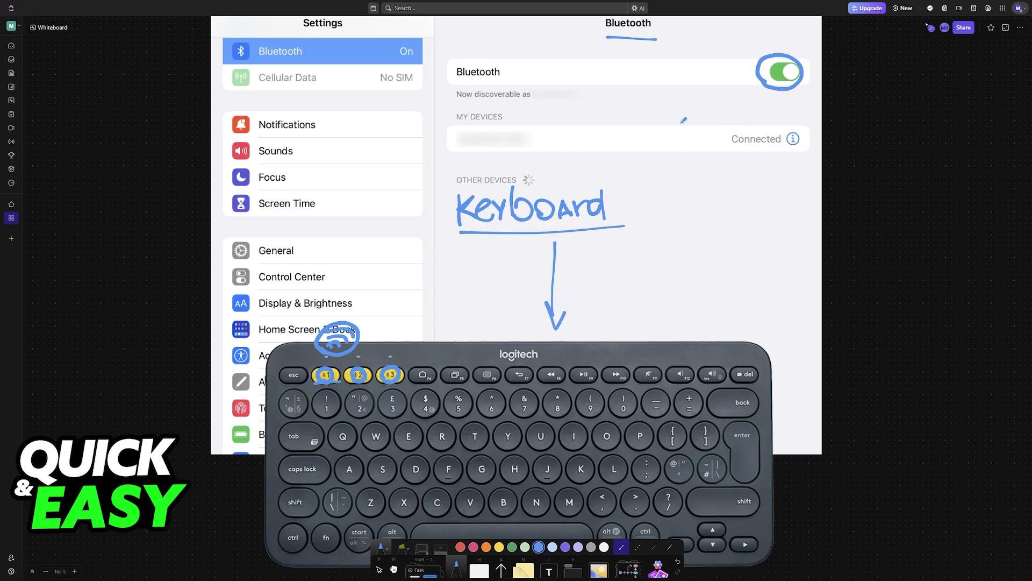
{"action": "left_click_drag", "start_coordinate": [462, 139], "coordinate": [537, 140]}
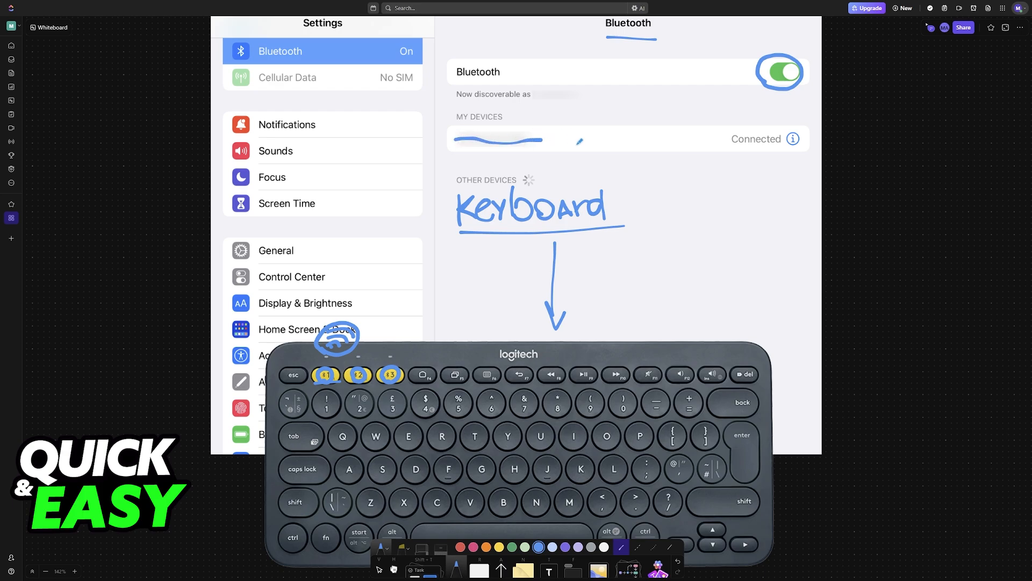
Sketch a small keyboard and a checkmark by the connected device, with an arrow to its info icon.
{"action": "left_click_drag", "start_coordinate": [553, 128], "coordinate": [593, 148]}
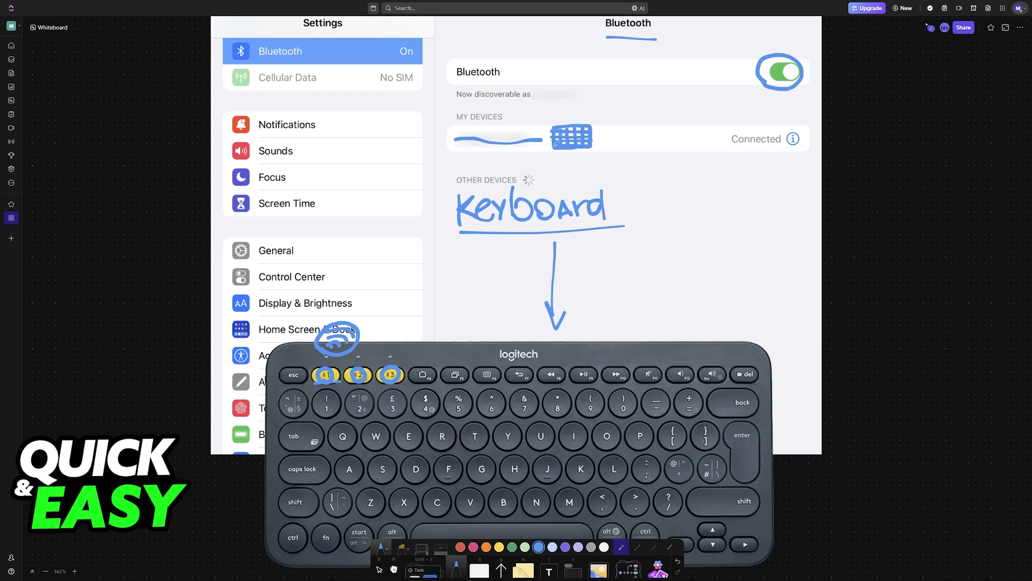
{"action": "left_click_drag", "start_coordinate": [599, 118], "coordinate": [625, 142]}
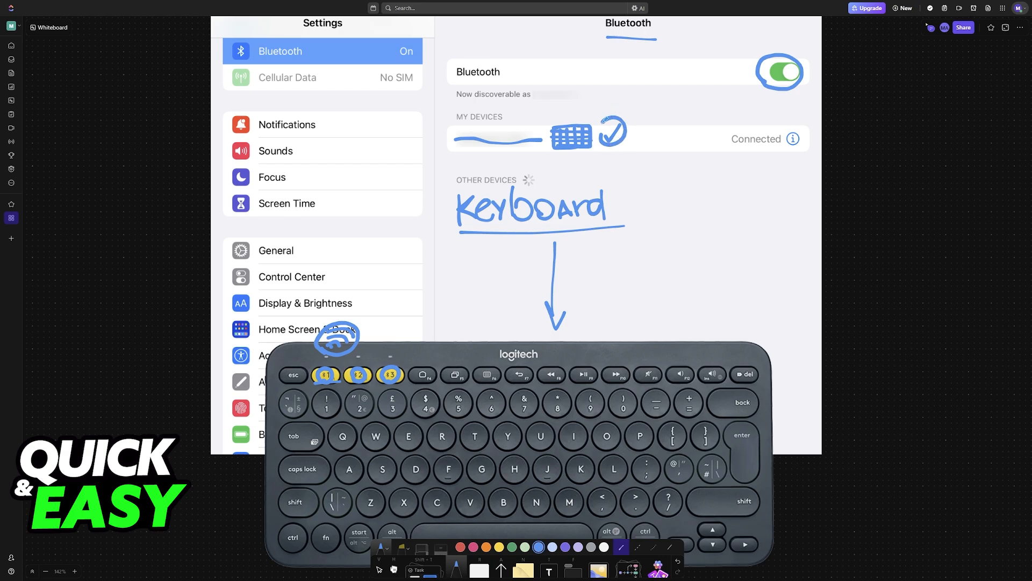
{"action": "left_click_drag", "start_coordinate": [800, 191], "coordinate": [803, 152]}
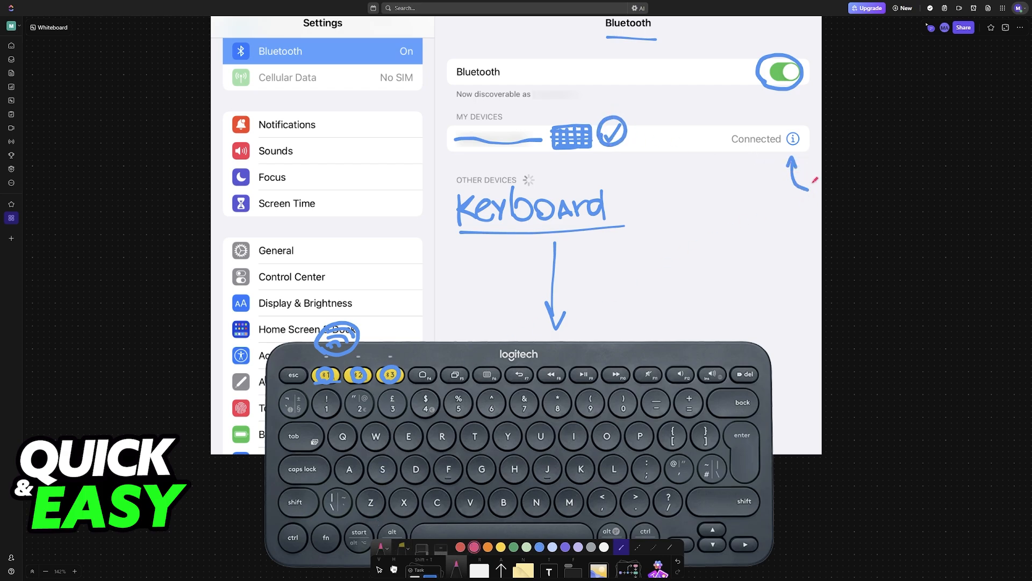
{"action": "mouse_move", "coordinate": [703, 222]}
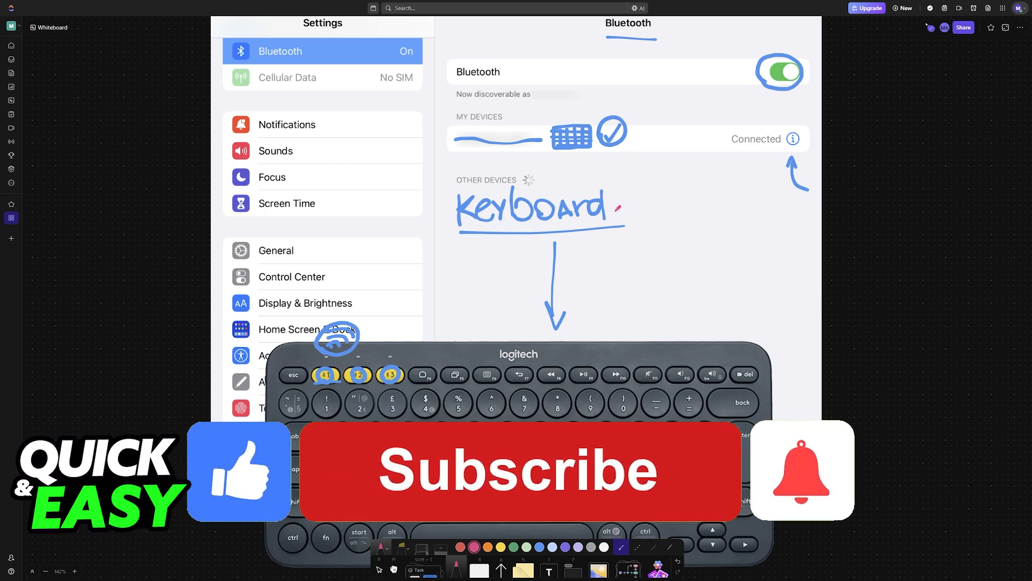
{"action": "left_click", "coordinate": [517, 471]}
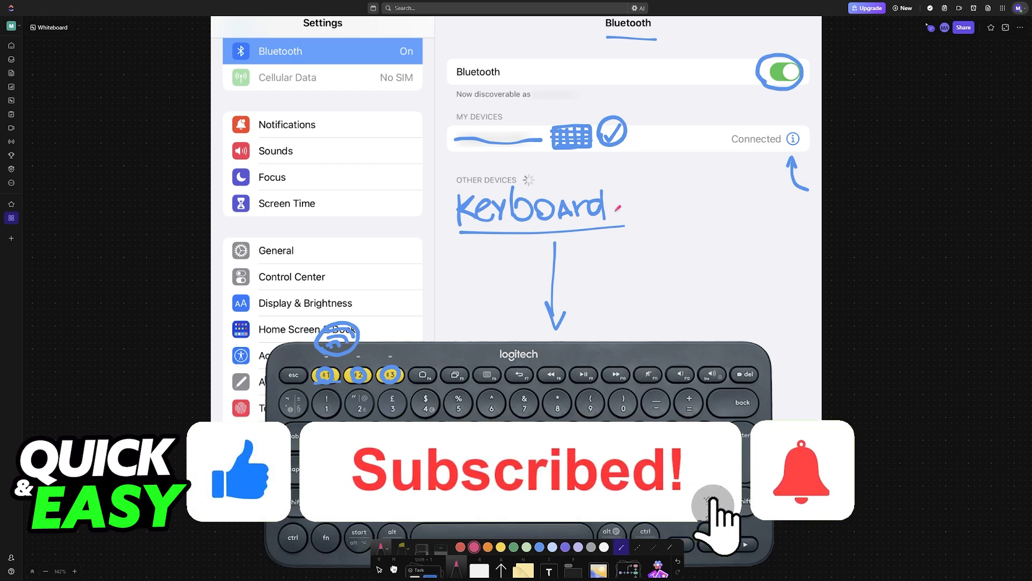